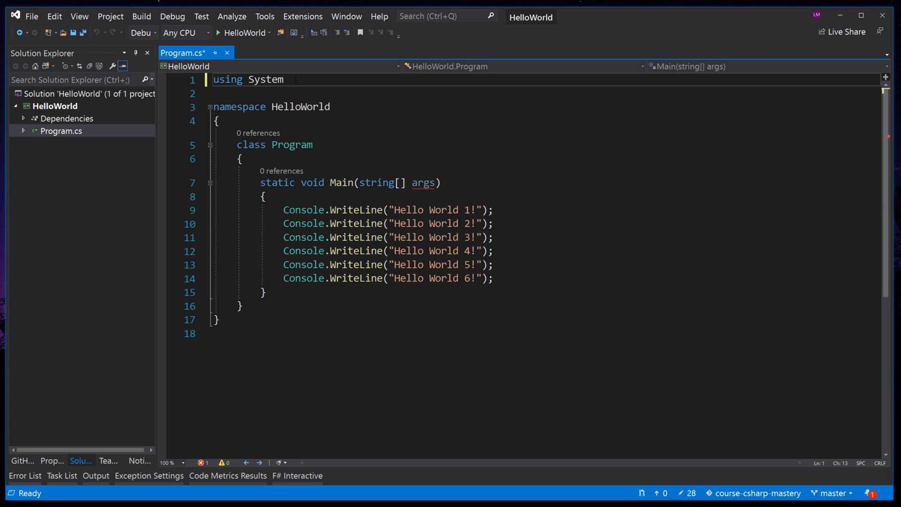
Build HelloWorld while using System lacks its semicolon, exposing the CS1002 '; expected' error.
double_click(265, 79)
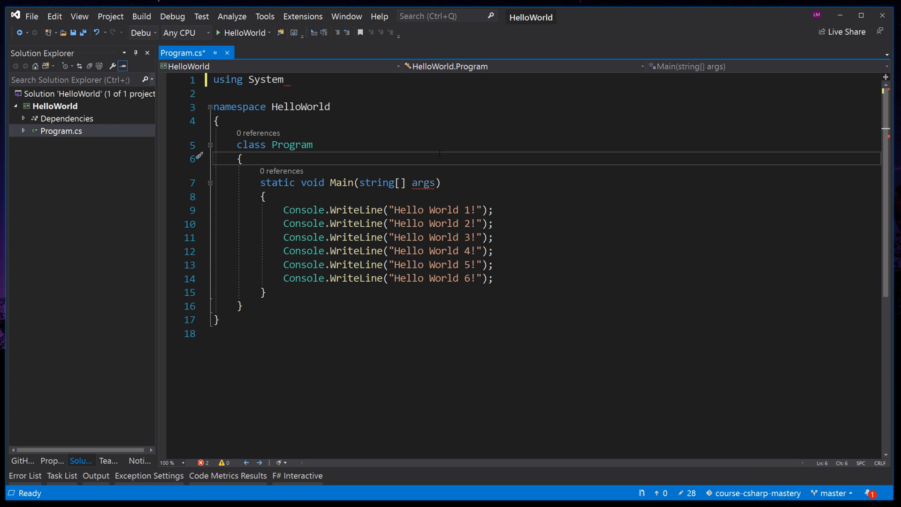
key(ctrl+s)
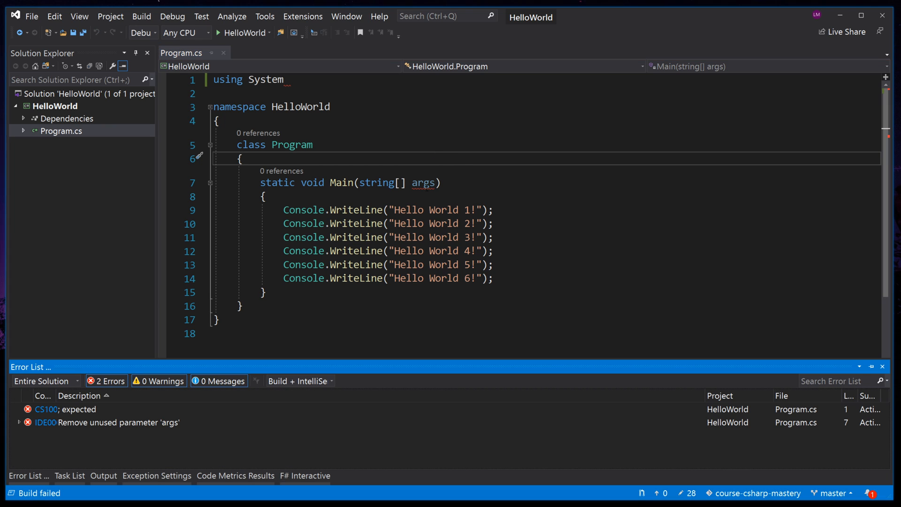
Inspect the '; expected' error on line 1 in the Error List, then dismiss the list.
click(74, 409)
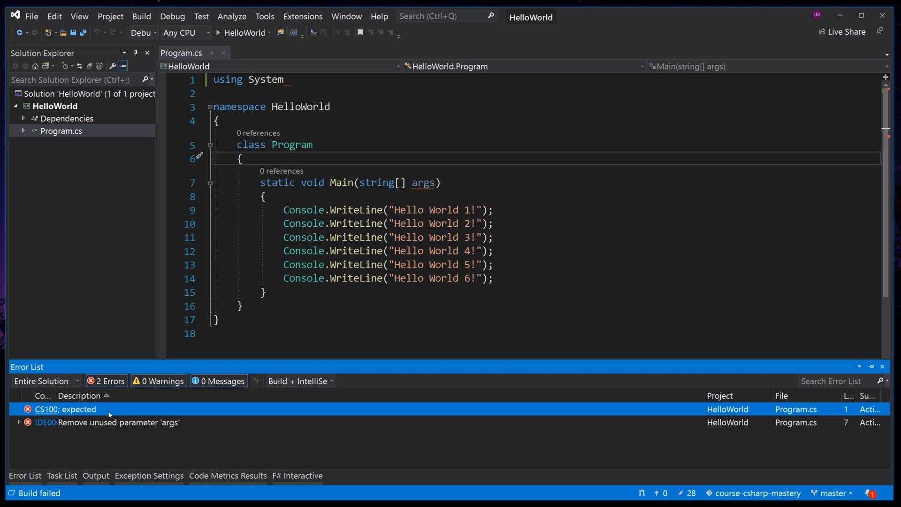
mouse_move(274, 368)
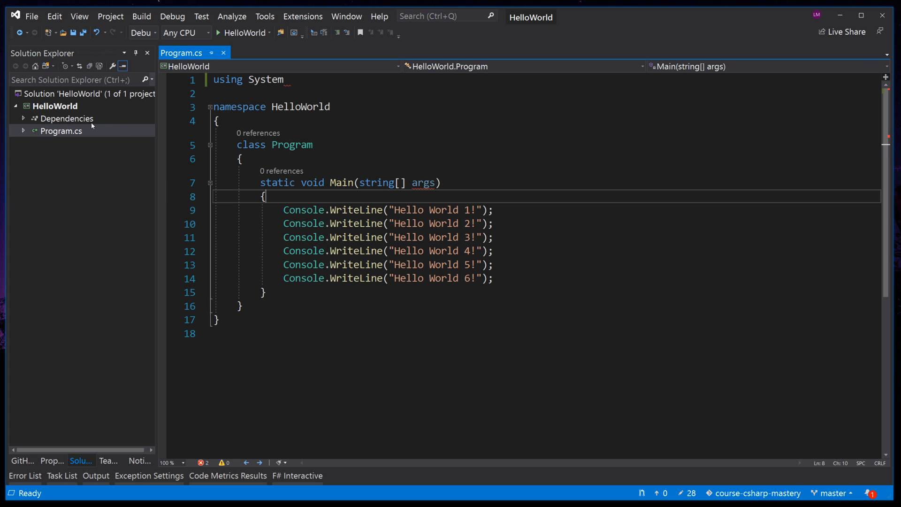
click(55, 106)
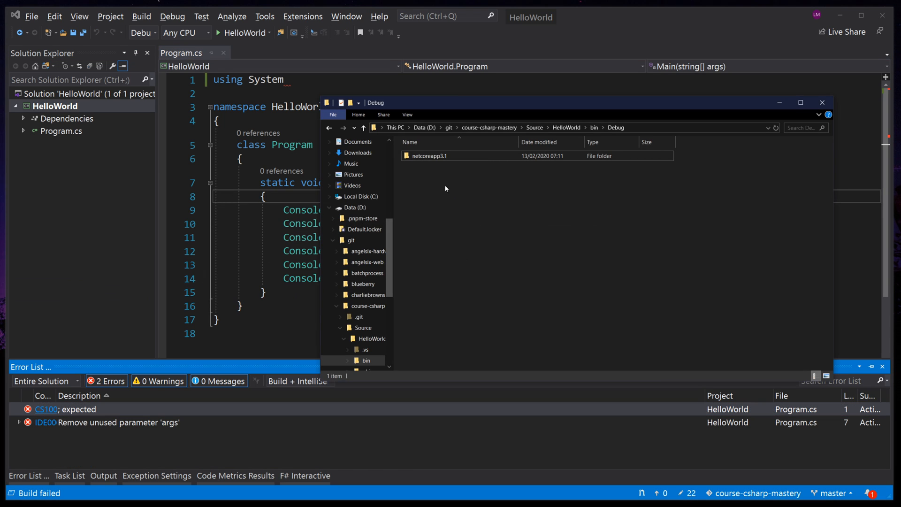
Open the netcoreapp3.1 folder under bin\Debug and find it empty.
double_click(432, 155)
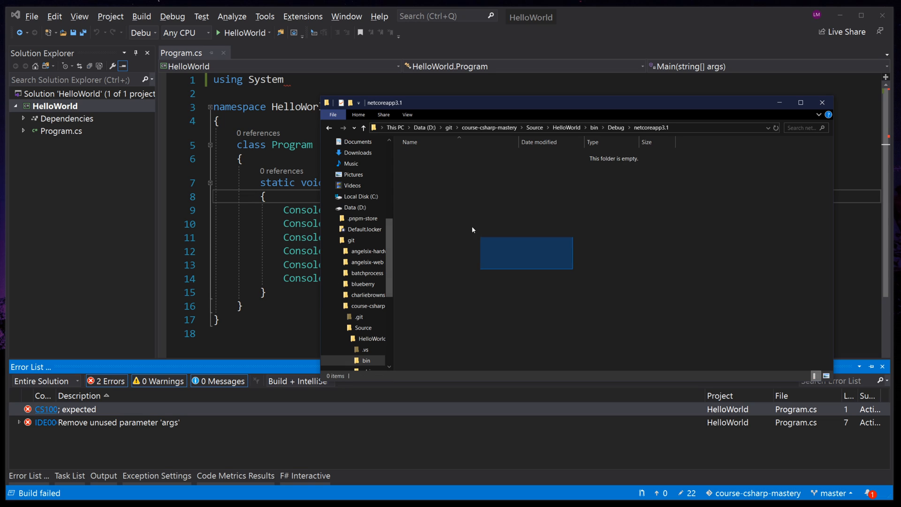
mouse_move(822, 104)
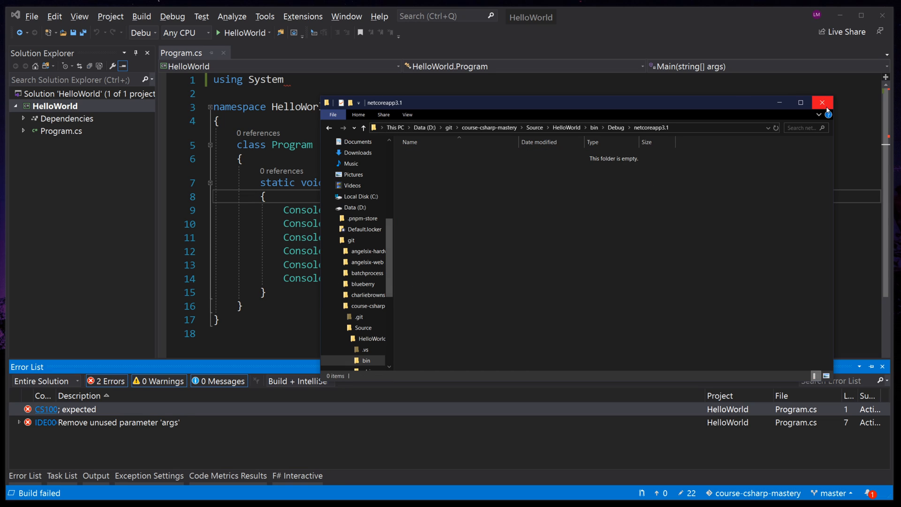
mouse_move(823, 111)
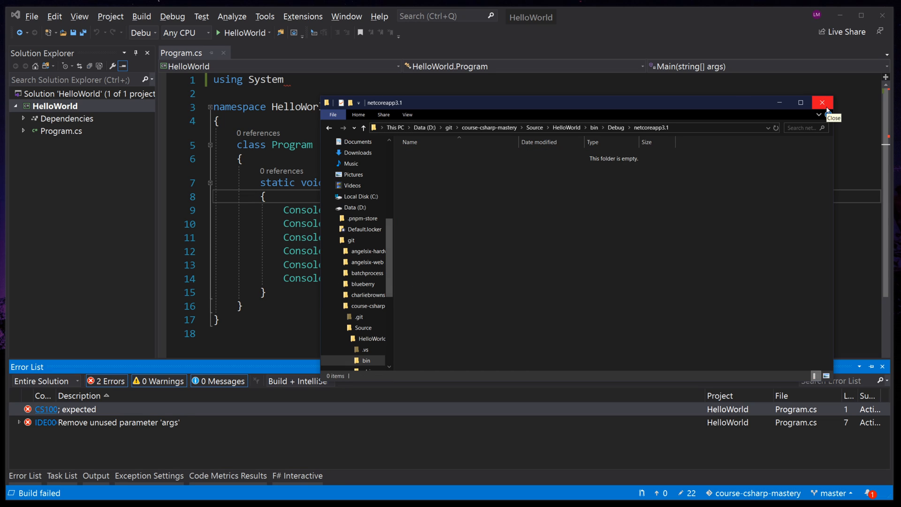
mouse_move(638, 178)
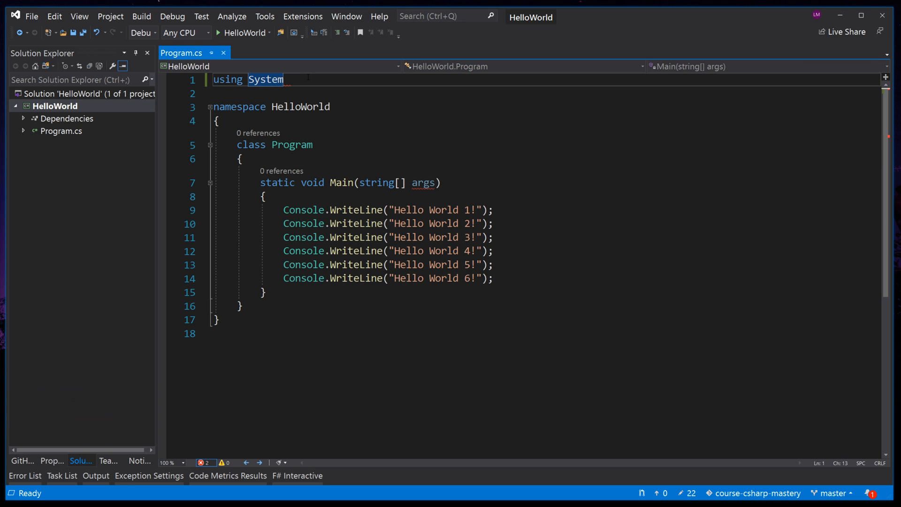
End the using System directive with ; after trying System.Console on the first WriteLine.
text(;)
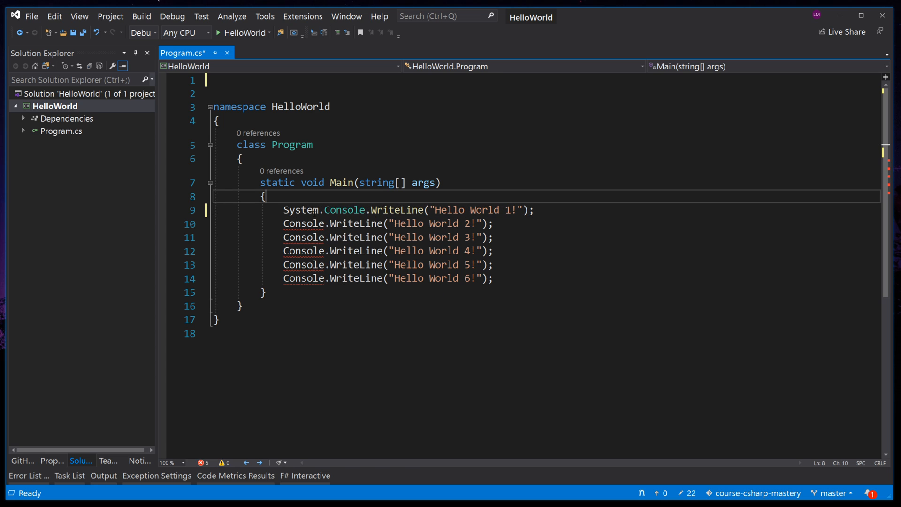
drag(284, 209, 370, 209)
text(using System;)
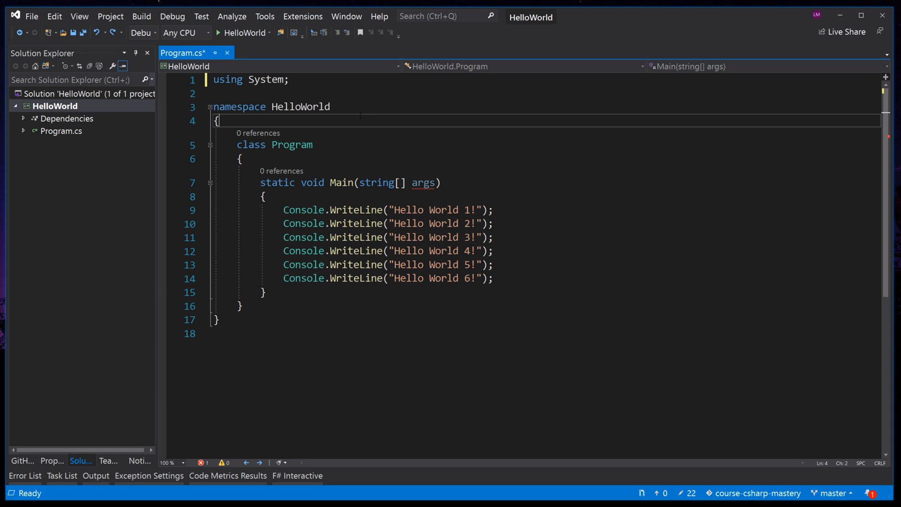
double_click(300, 107)
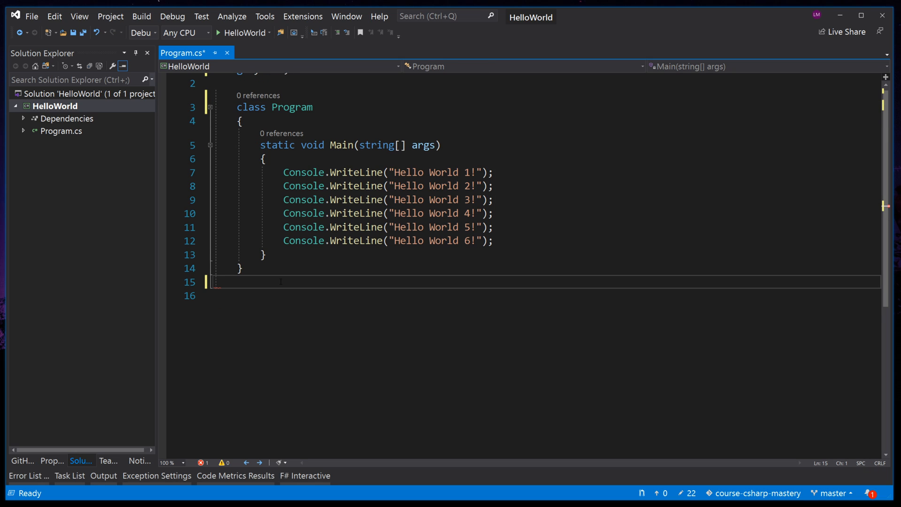
key(ctrl+s)
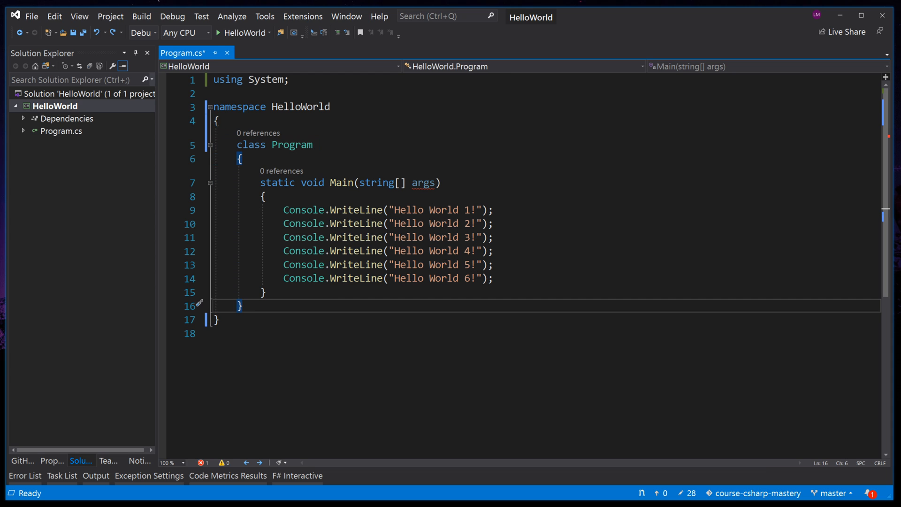
click(215, 319)
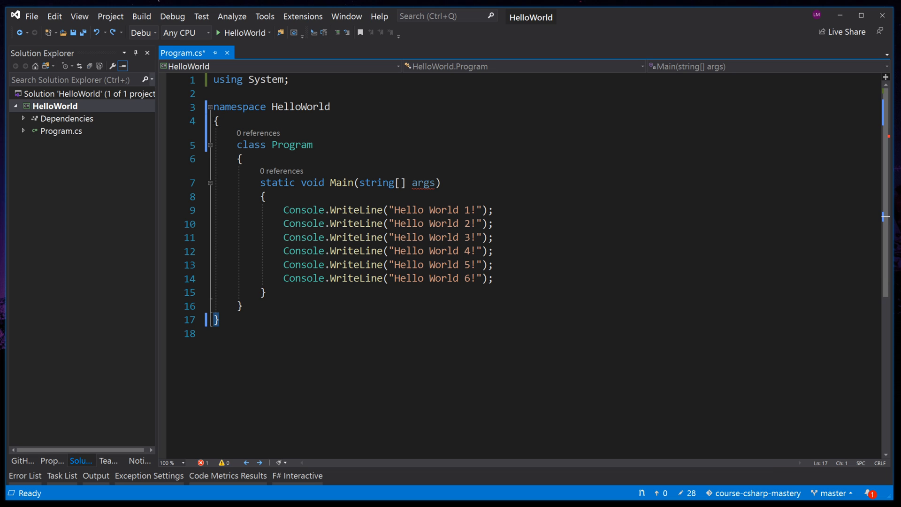
drag(217, 120, 217, 319)
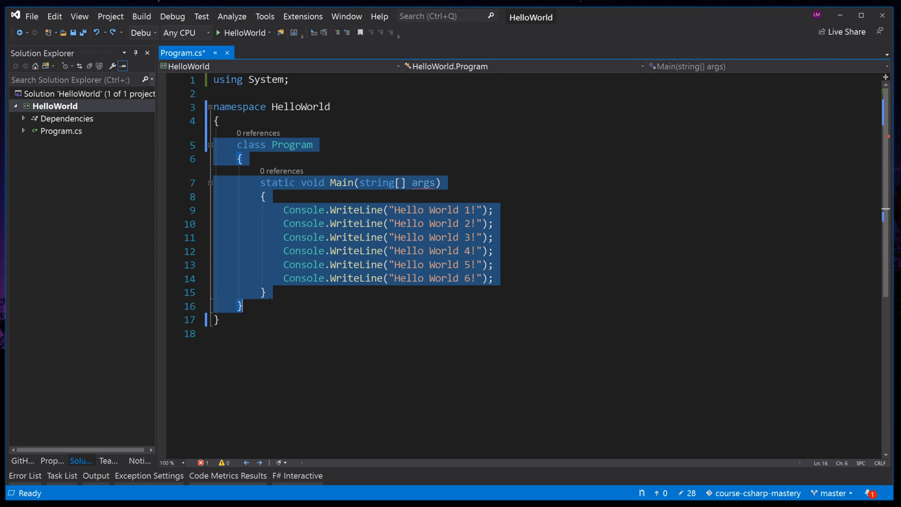
mouse_move(239, 289)
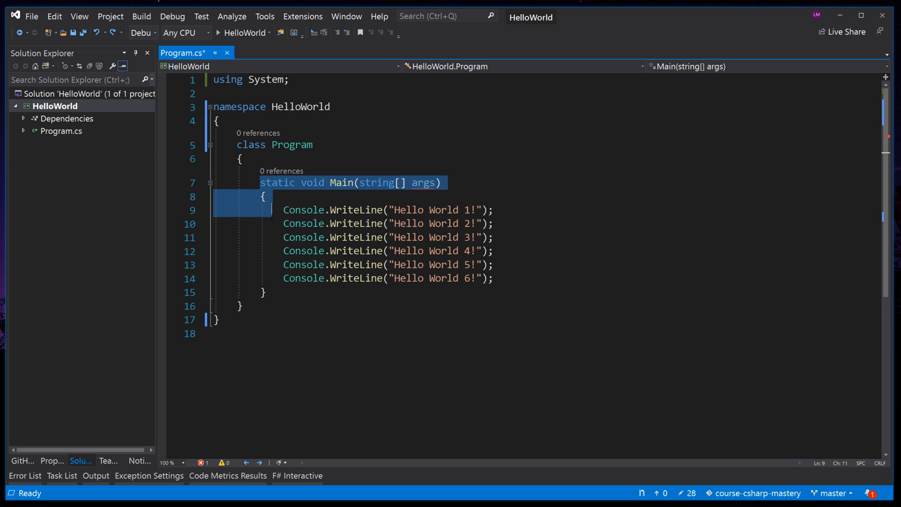
drag(263, 197, 265, 292)
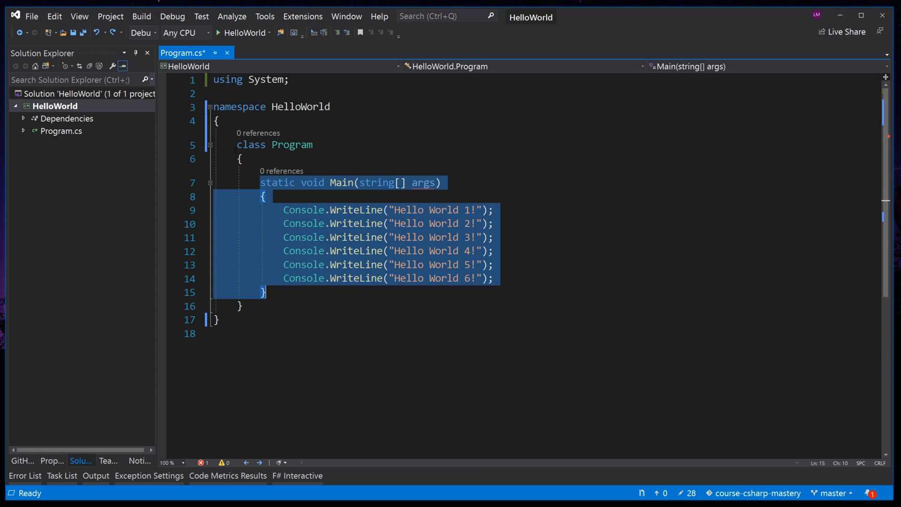
click(239, 305)
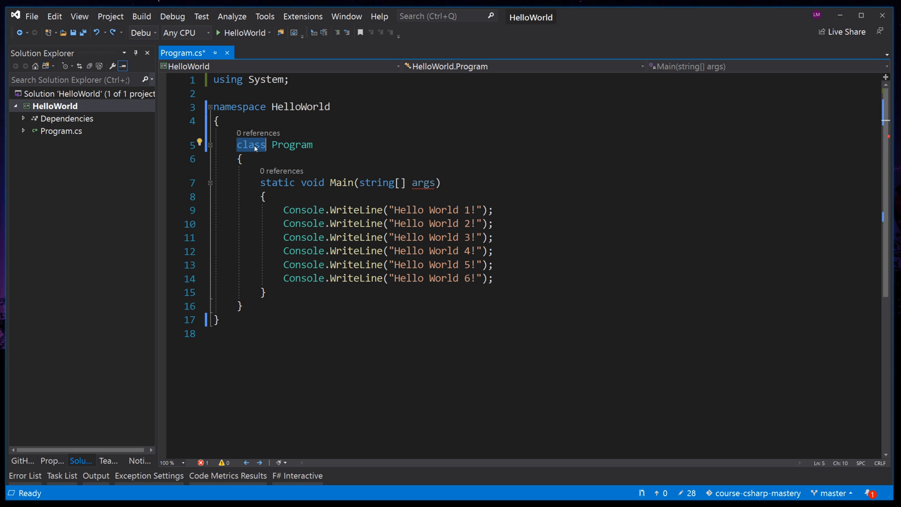
double_click(291, 145)
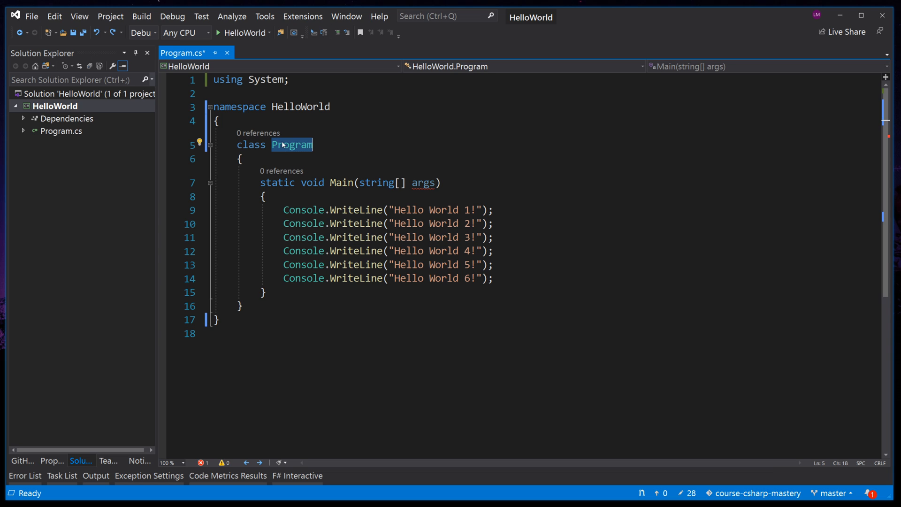
double_click(291, 145)
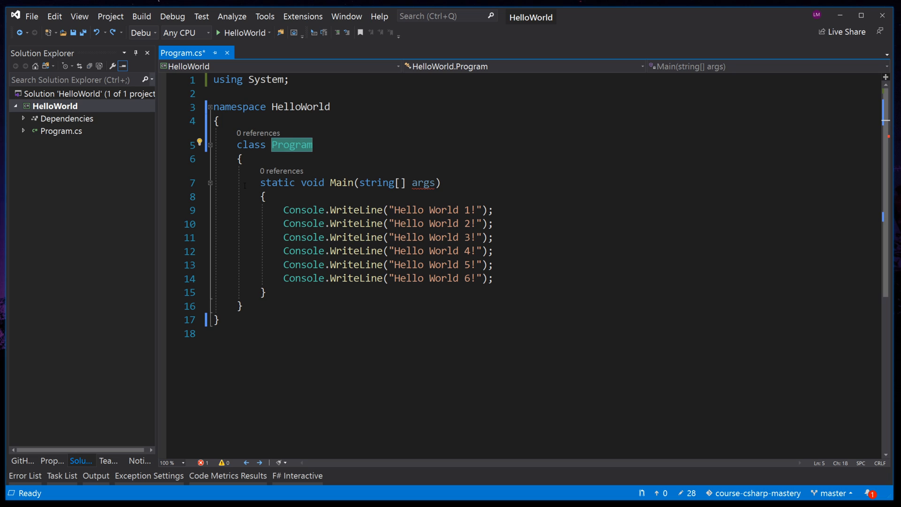
click(239, 158)
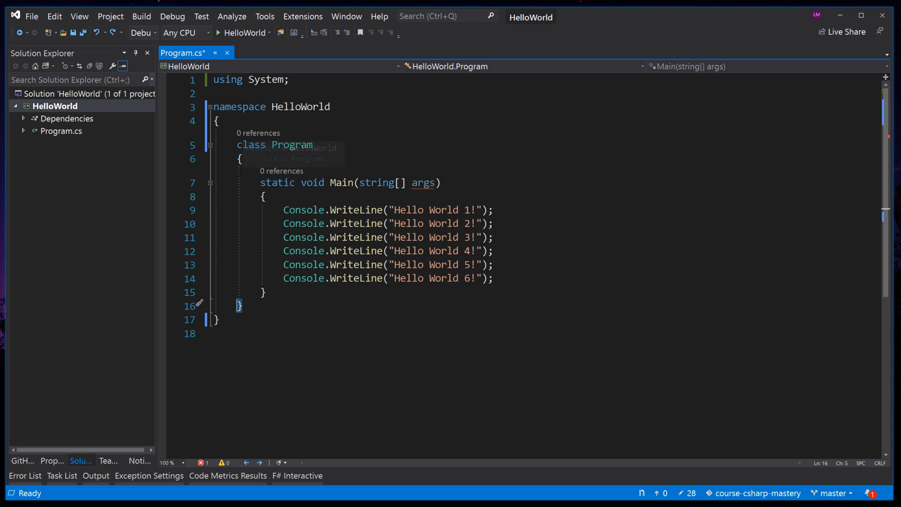
drag(260, 183, 265, 292)
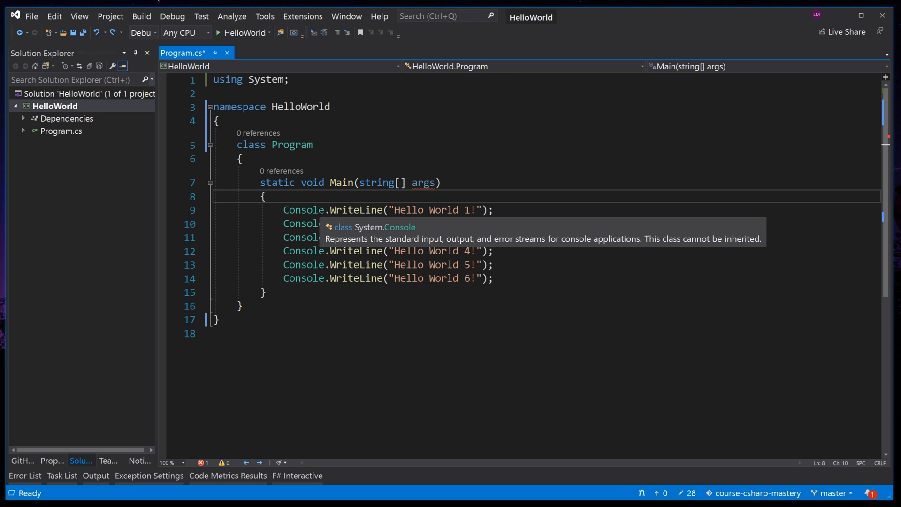
double_click(355, 210)
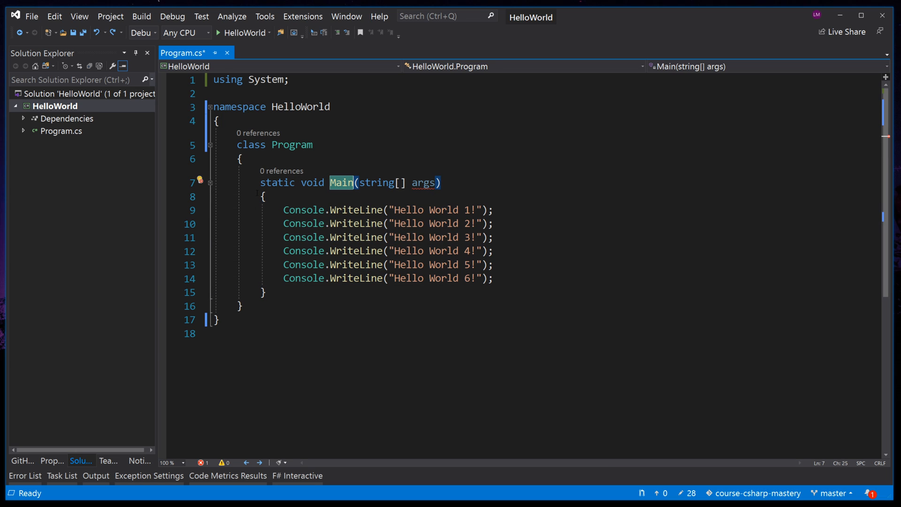
drag(263, 195, 265, 292)
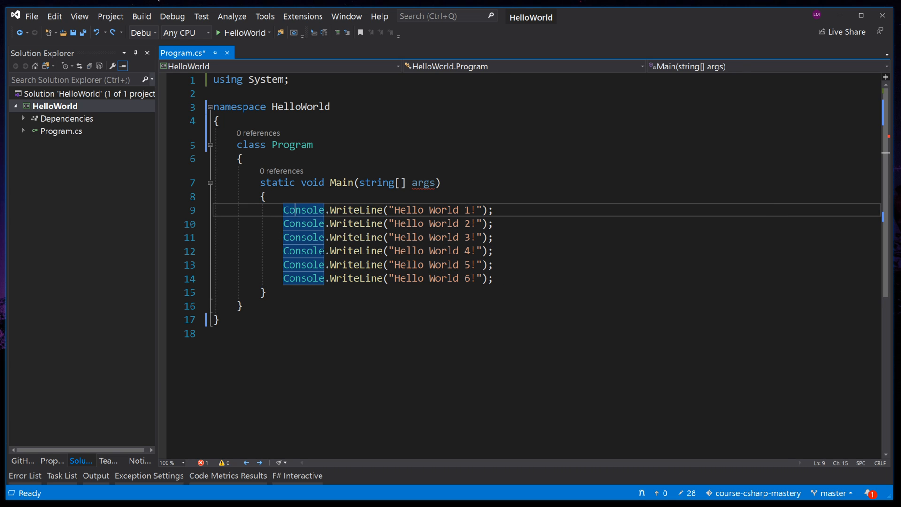
click(262, 197)
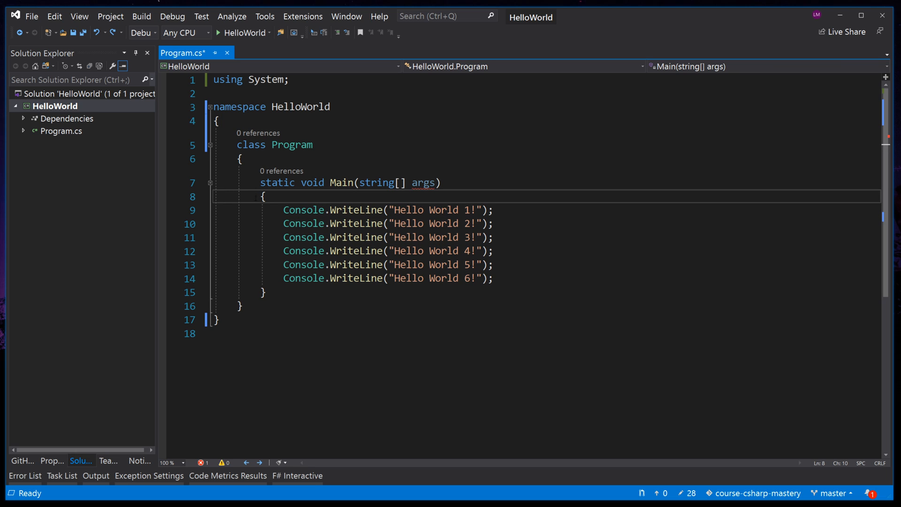
click(336, 183)
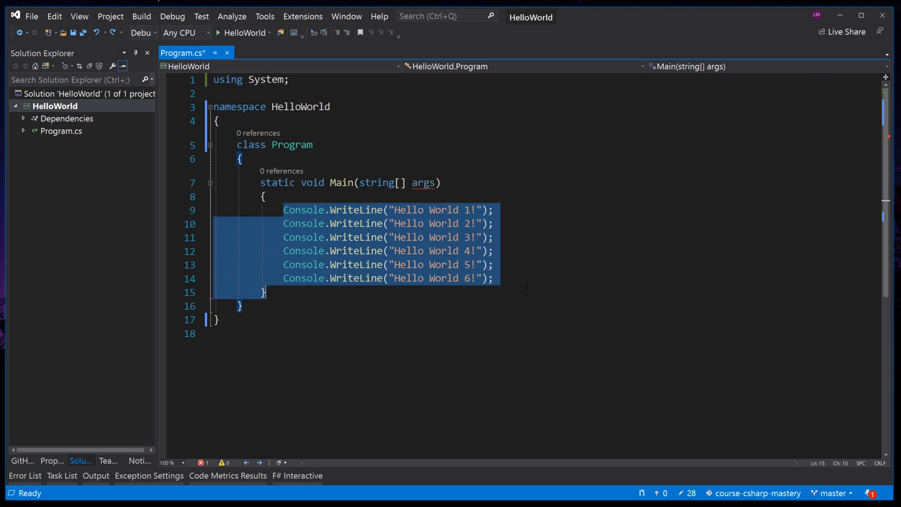
click(216, 319)
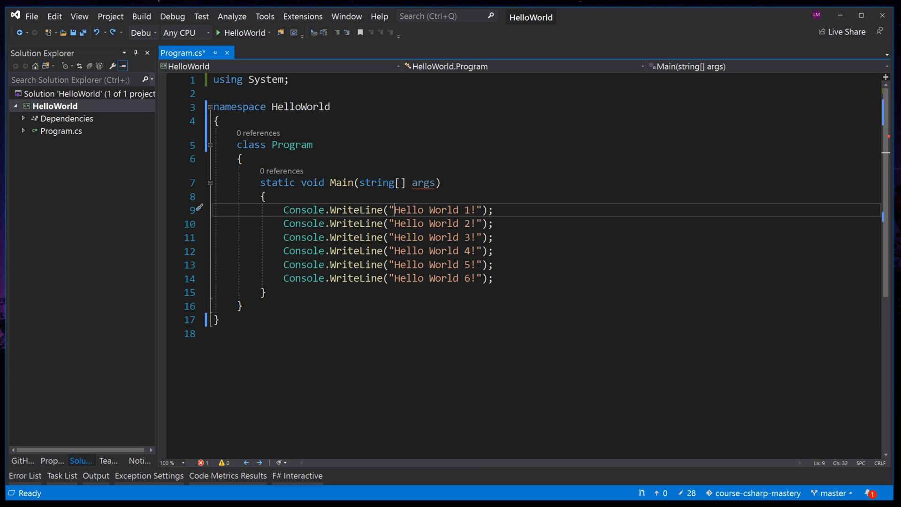
double_click(355, 209)
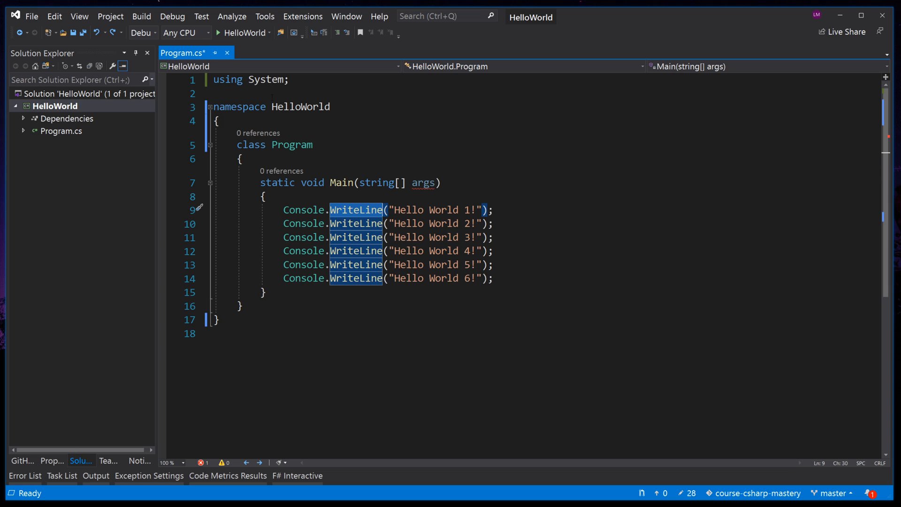
mouse_move(303, 265)
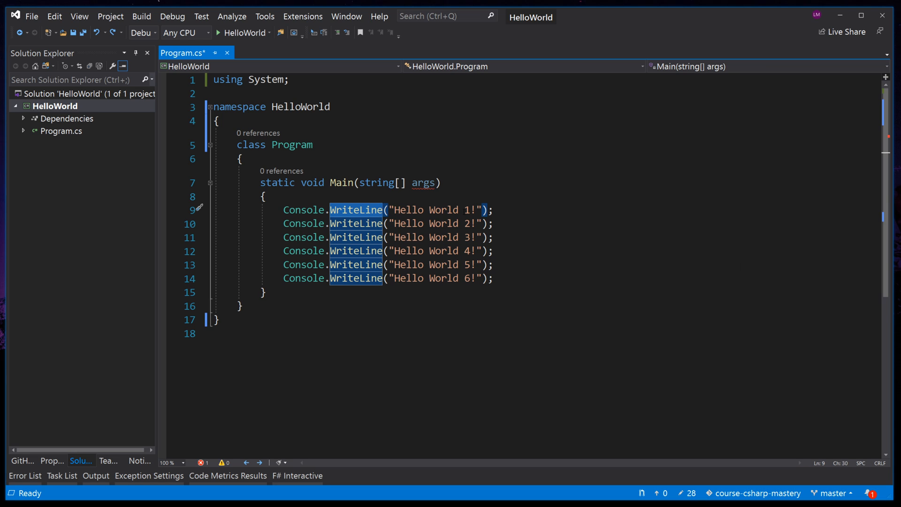
click(488, 209)
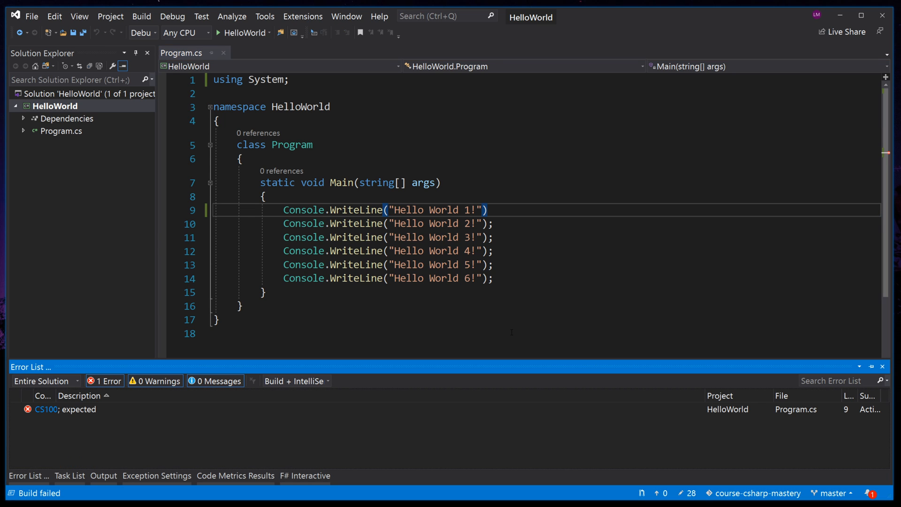
Select the CS1002 '; expected' error for the first WriteLine and follow its documentation link.
click(63, 409)
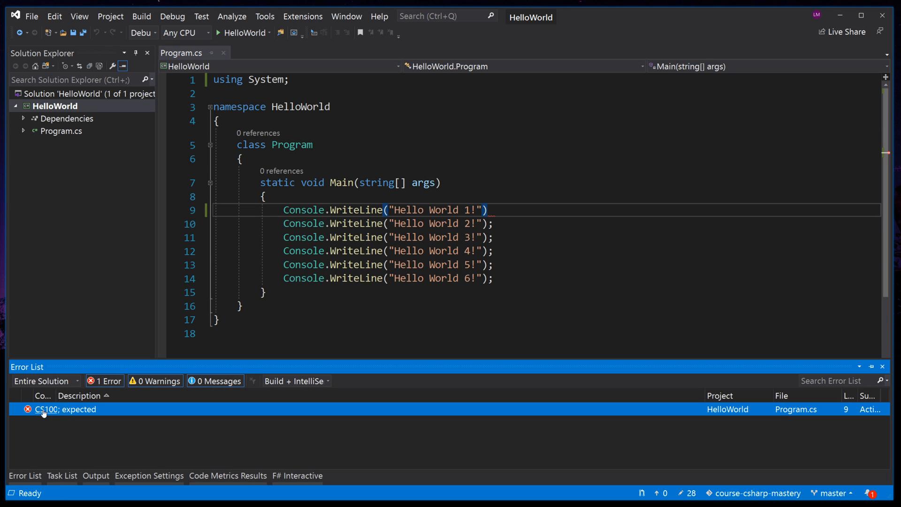
click(47, 409)
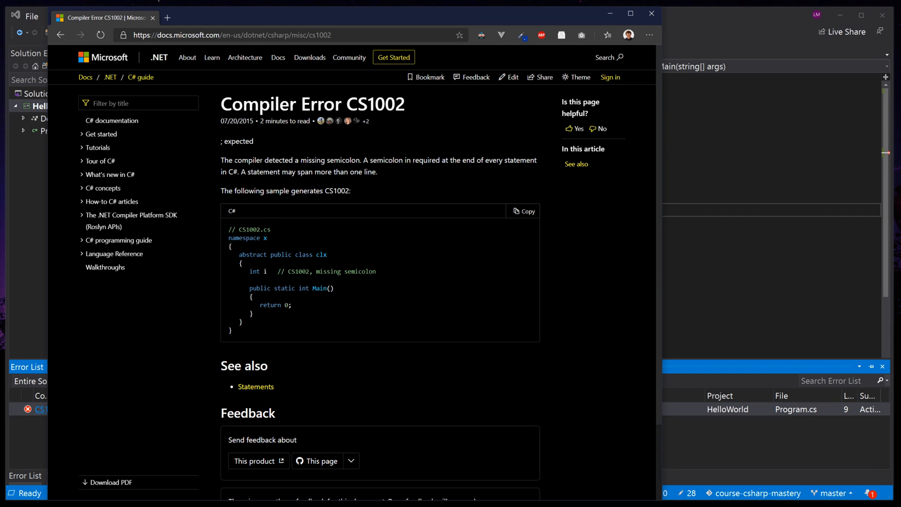
mouse_move(350, 180)
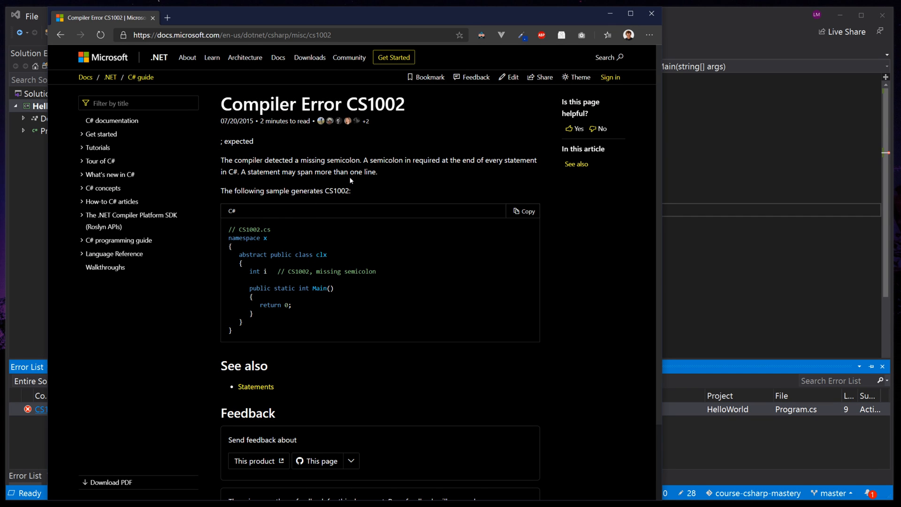
Highlight the Microsoft Docs explanation of CS1002, the missing semicolon error.
drag(364, 160, 377, 171)
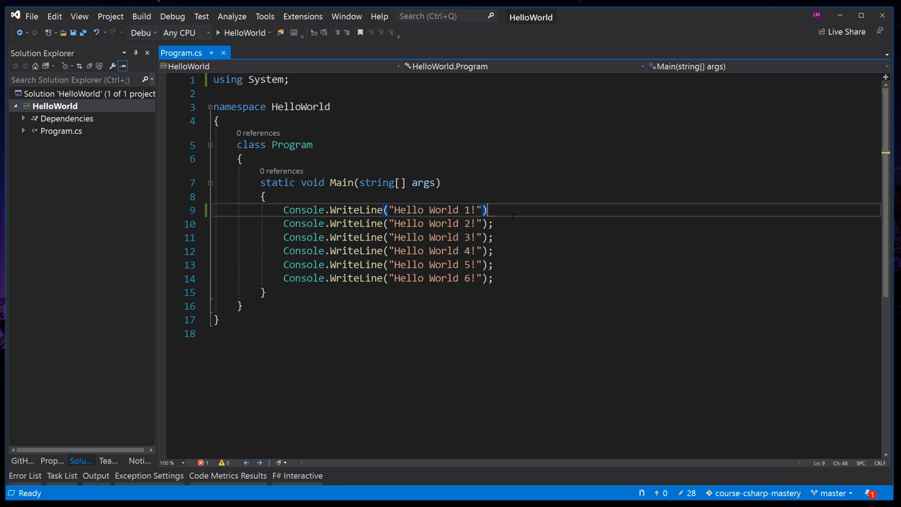
Restore the ; at the end of the first WriteLine on line 9 and save Program.cs.
text(;)
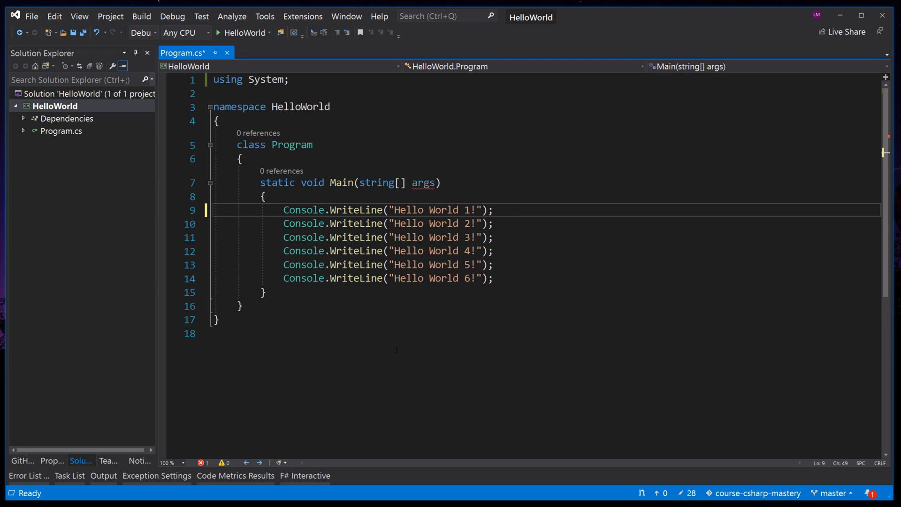
key(ctrl+s)
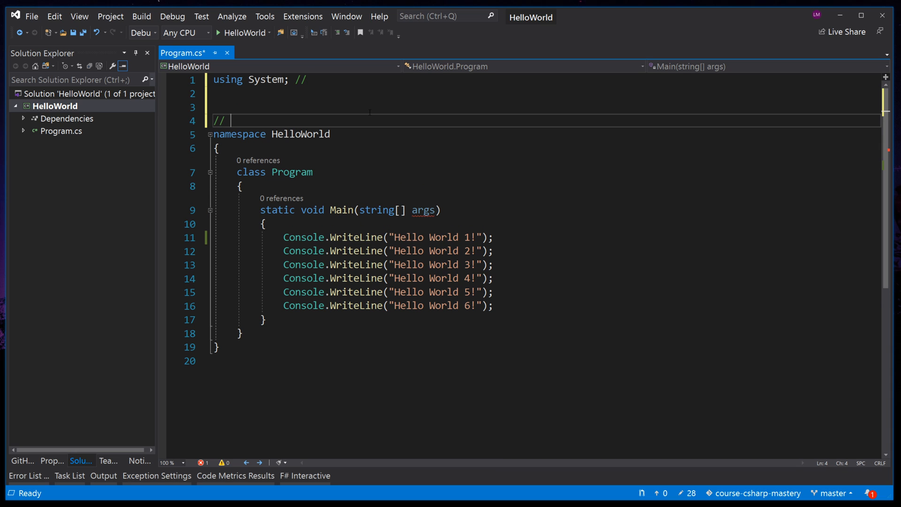
Add // comments to each line: using directive, namespace, start/end blocks, class, method, expression statement.
text(This is a comment)
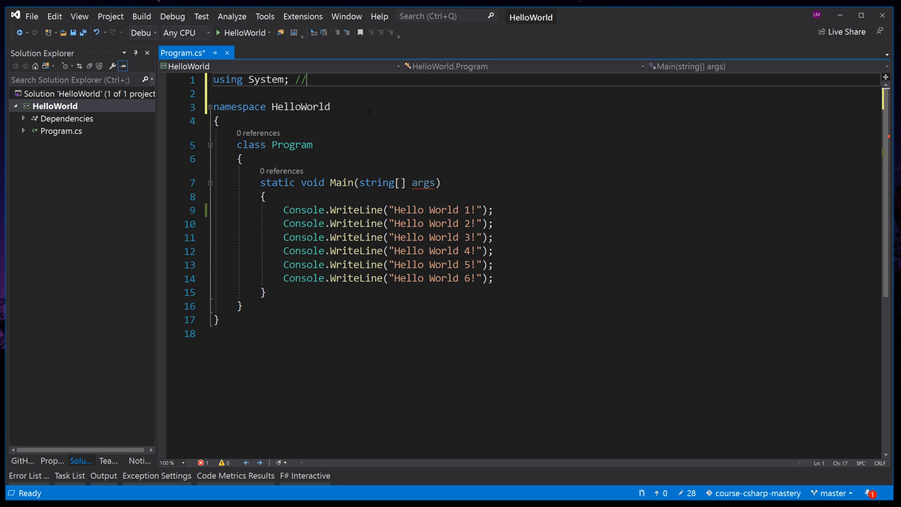
key(Backspace)
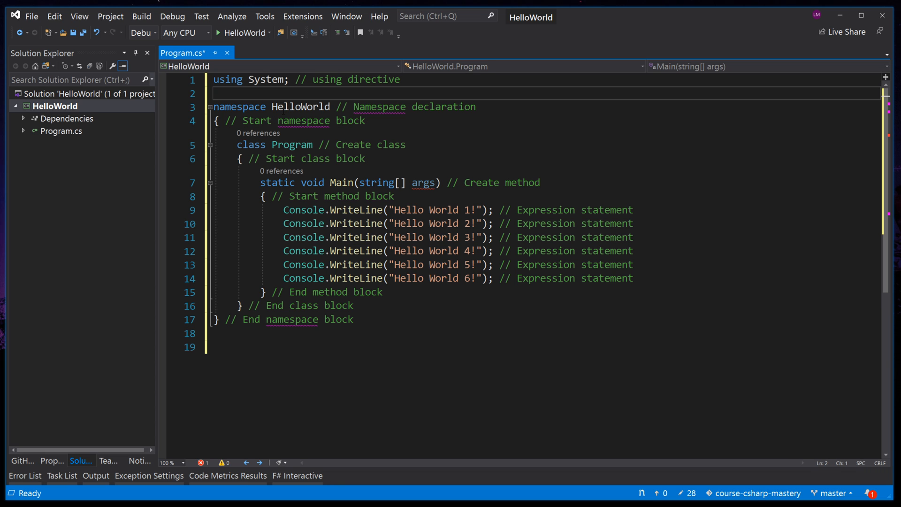
drag(294, 79, 401, 79)
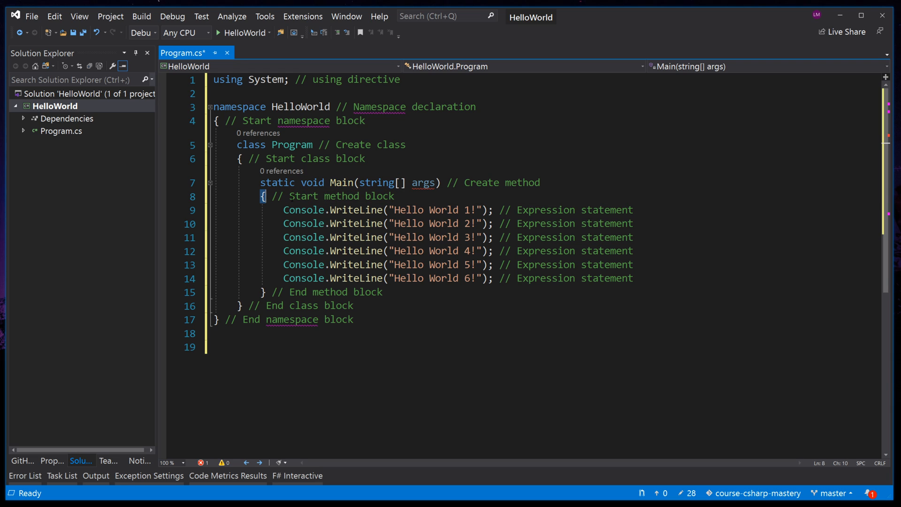
drag(347, 209, 419, 210)
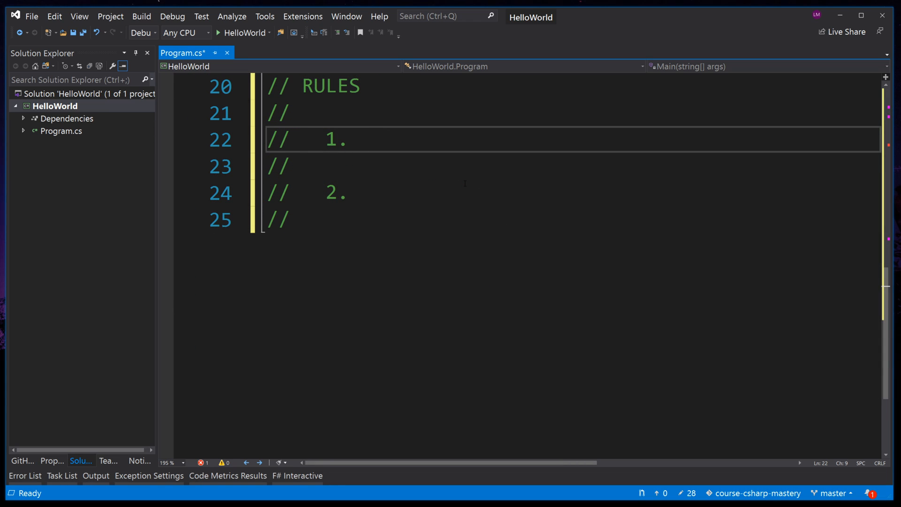
Fill RULES 1 and 2: 'Using directives and statements end with ;' and 'Namespaces, classes, methods use { }'.
text(Using directives and statements end with ;)
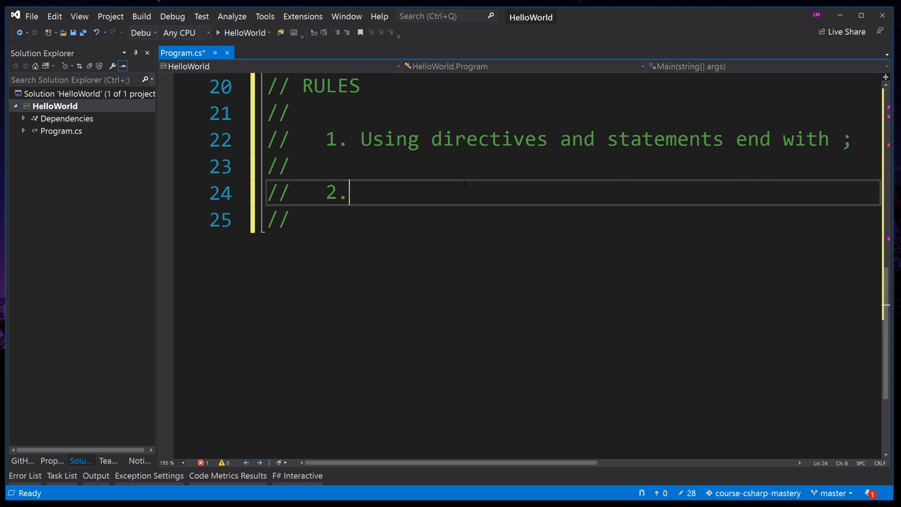
text(Namespaces, classes, methods use { })
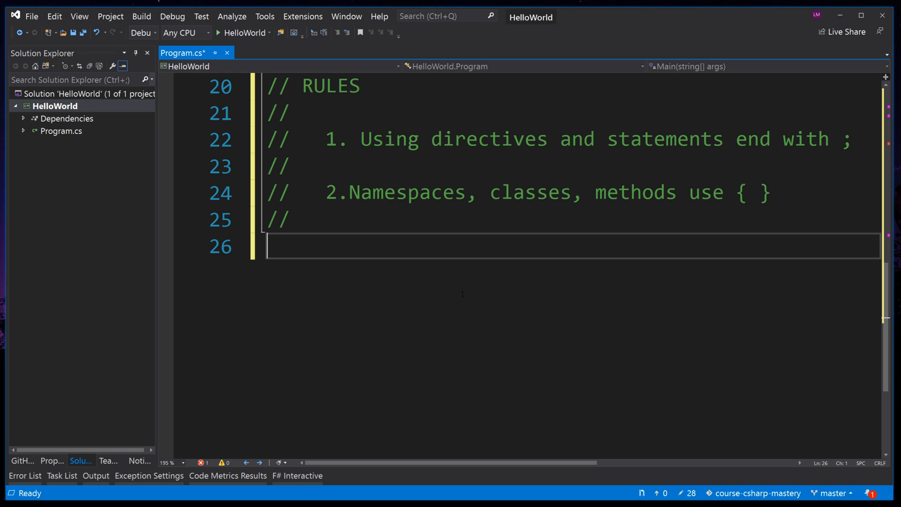
text(" ")
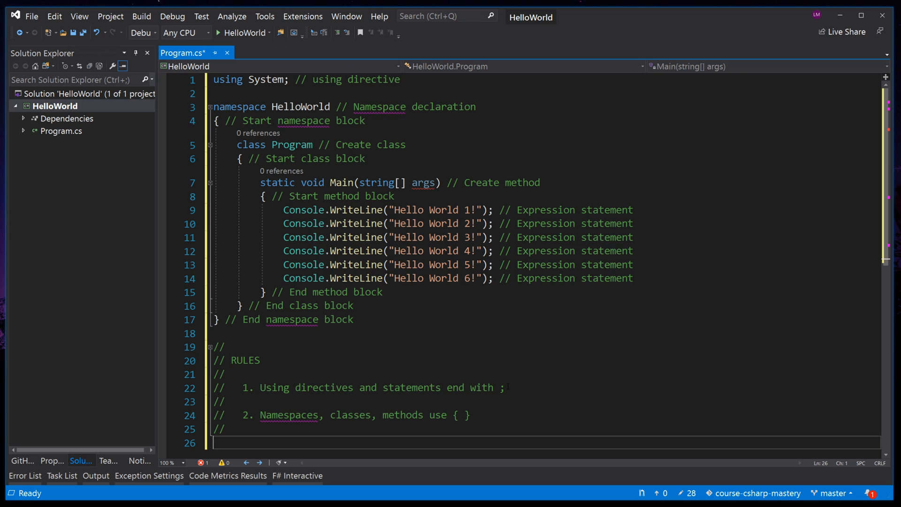
Break the first WriteLine so the parenthesis, "Hello " + "World 1!" strings and ); sit on separate lines.
click(488, 210)
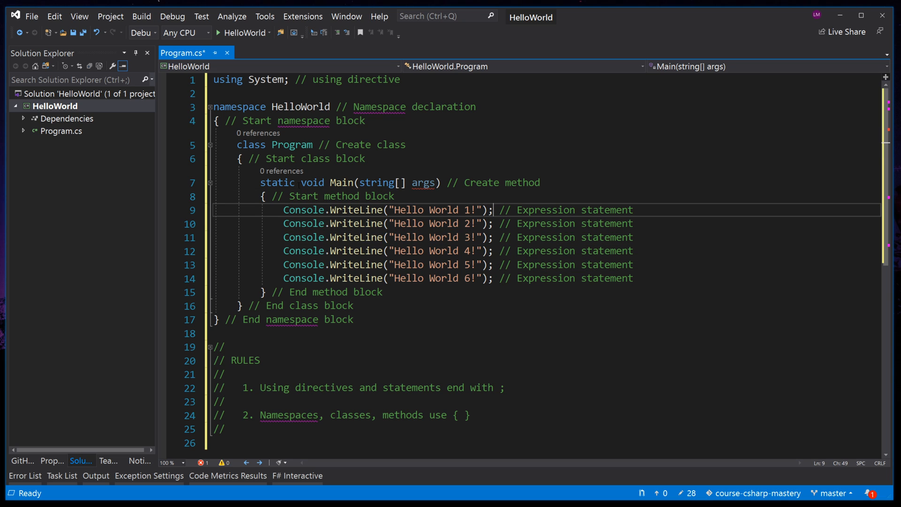
click(308, 250)
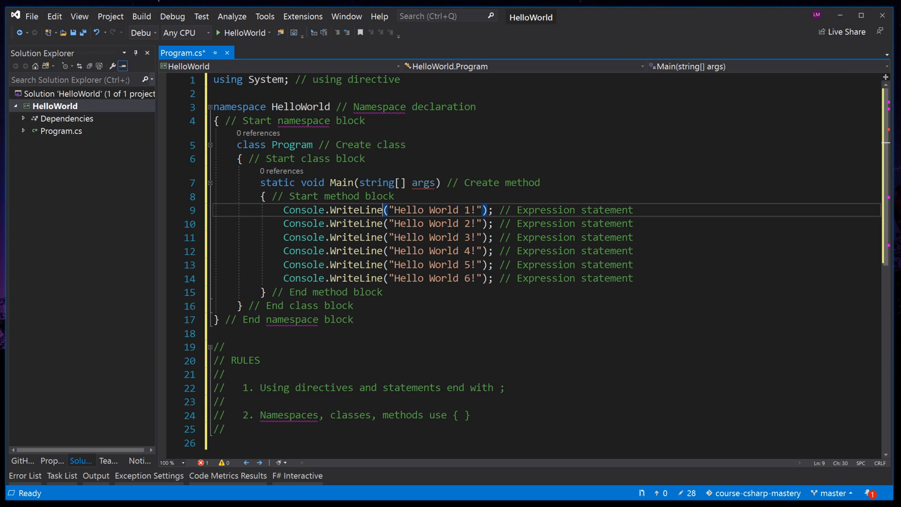
key(Enter)
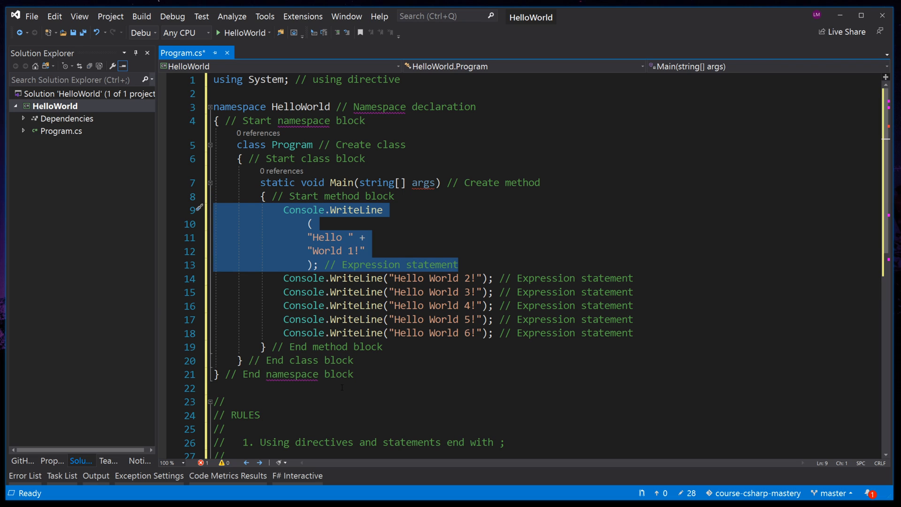
click(368, 265)
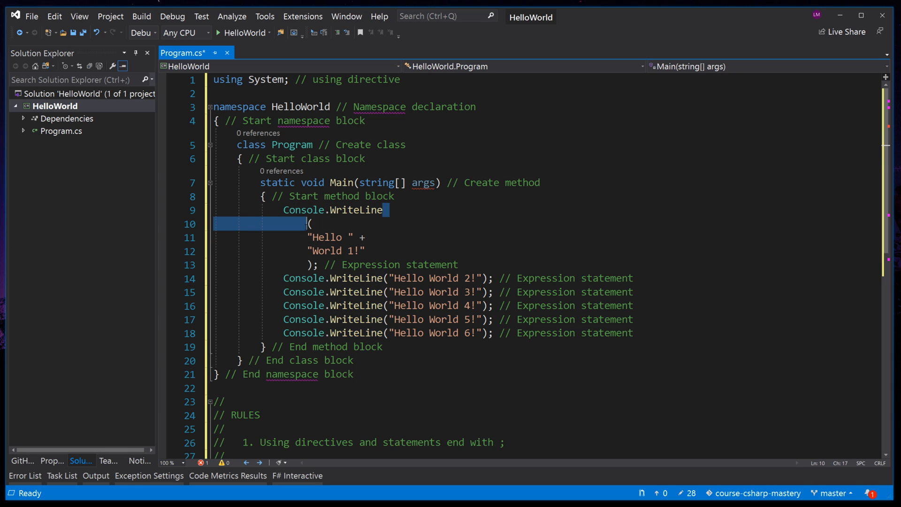
click(310, 224)
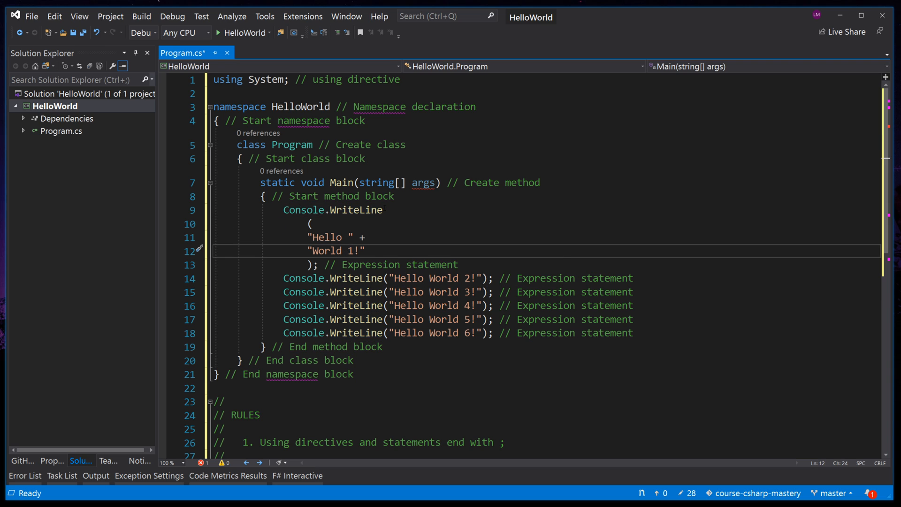
Put Console, the dot and WriteLine each on their own line above the split strings.
double_click(355, 209)
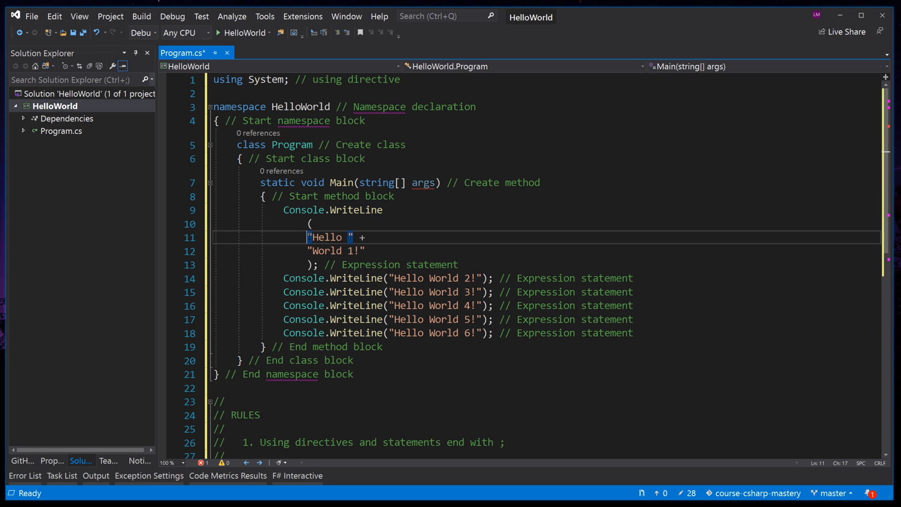
mouse_move(325, 237)
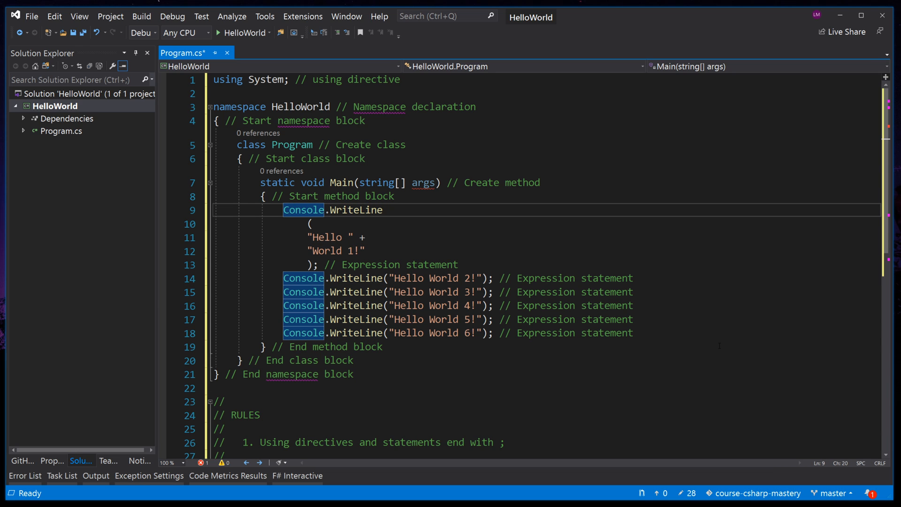
key(Enter)
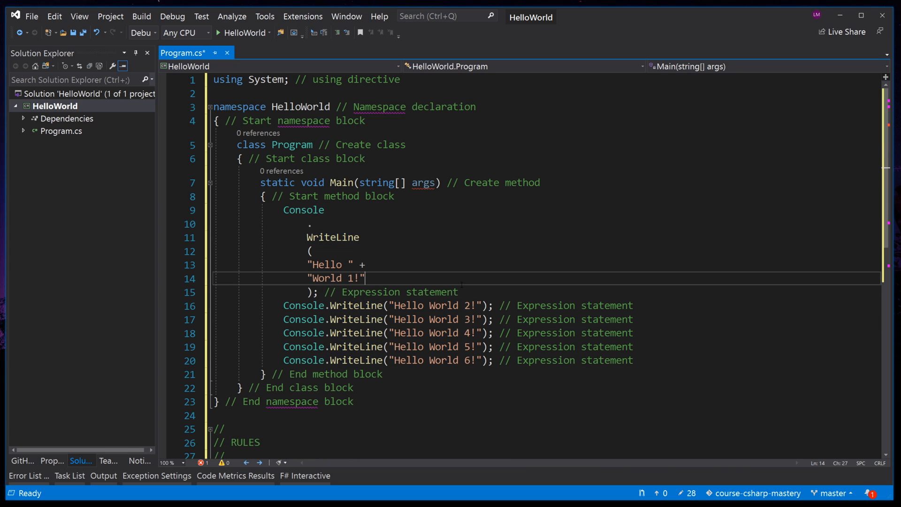
double_click(333, 277)
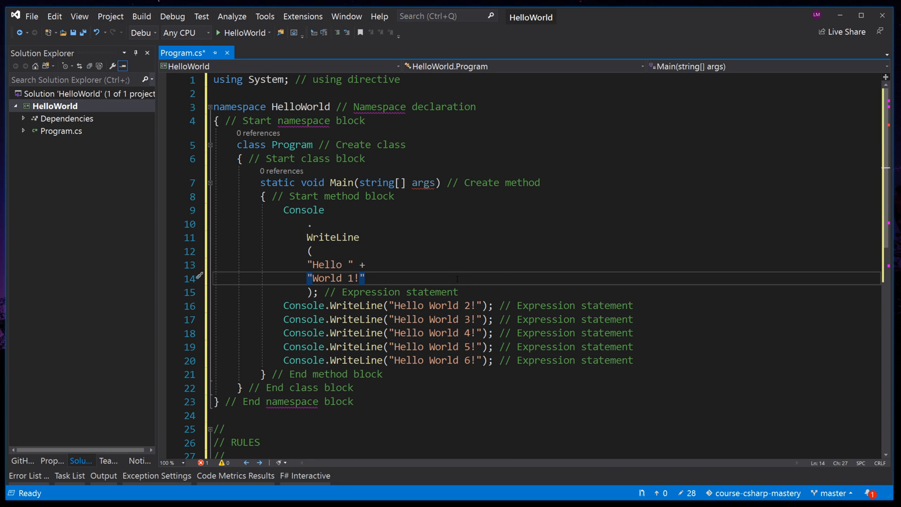